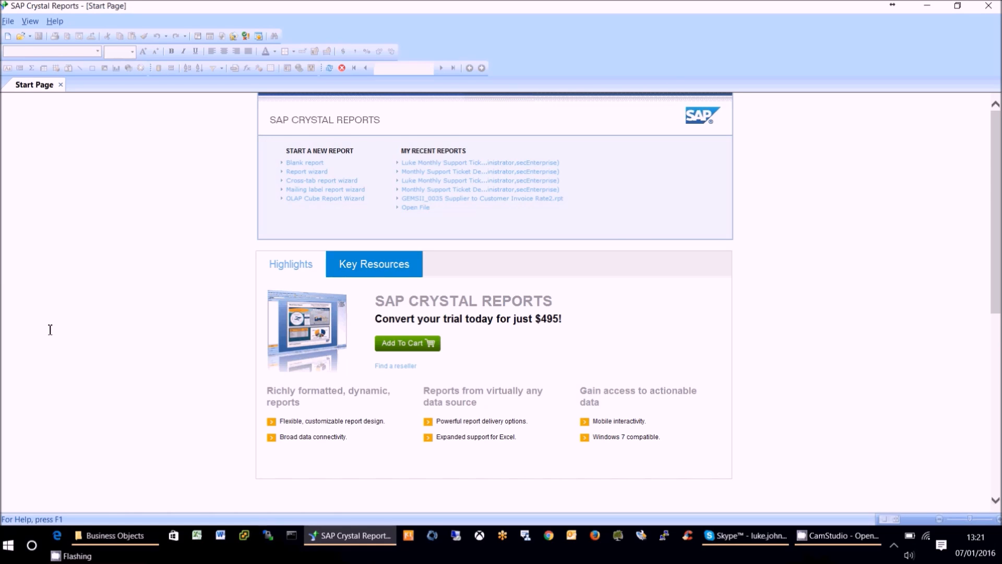
pyautogui.moveTo(102, 275)
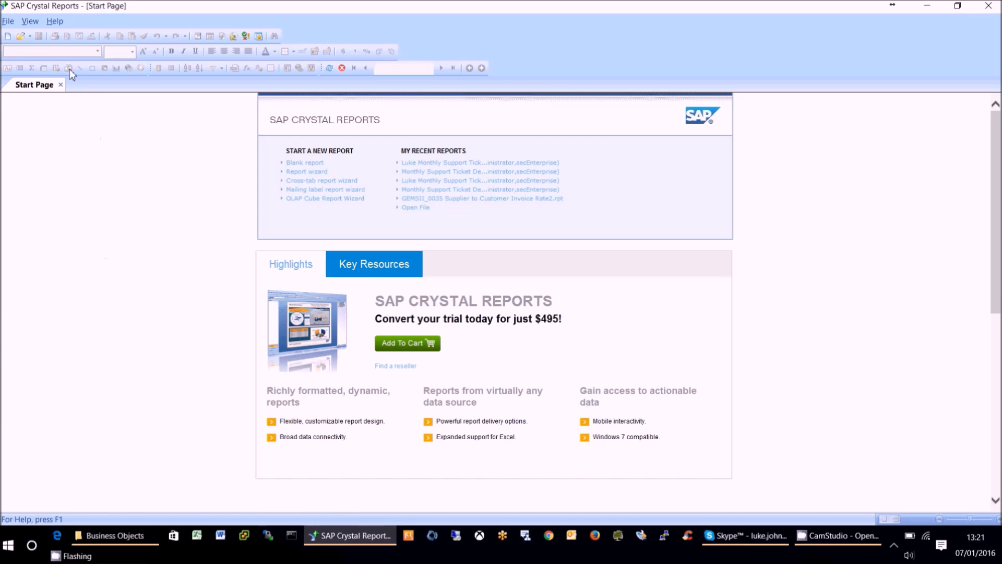
# - Open the Help menu to list the licence and documentation options
pyautogui.click(54, 21)
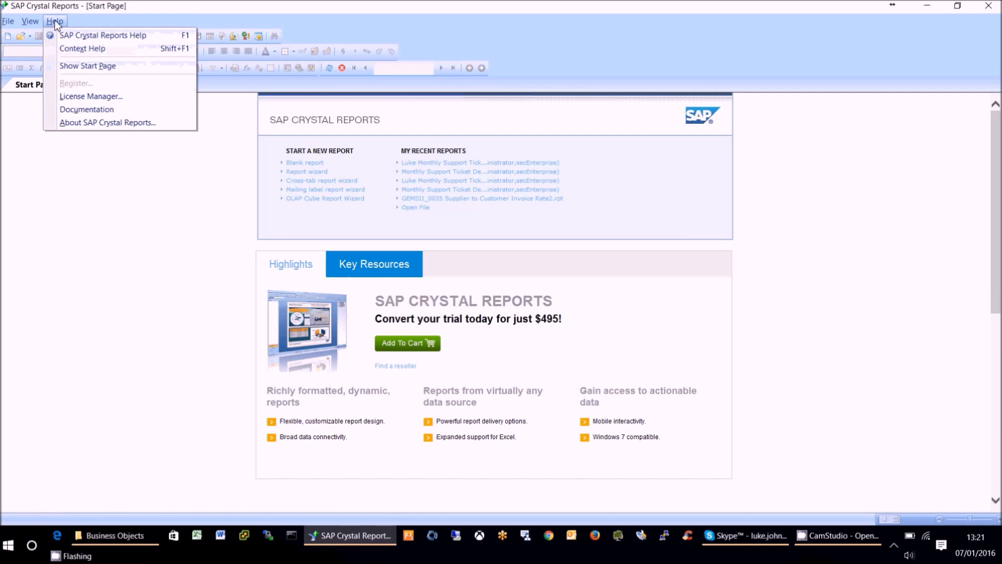
pyautogui.click(90, 96)
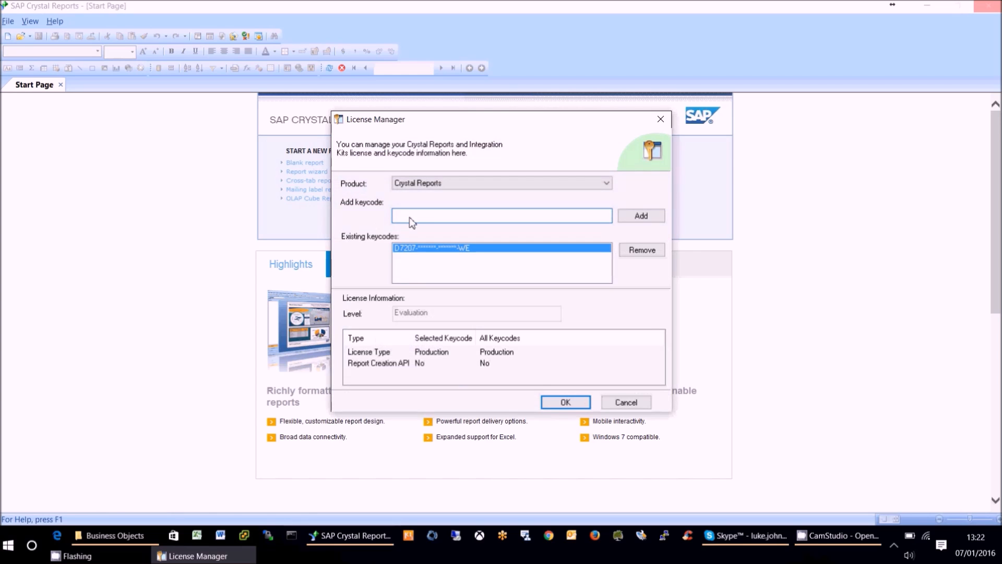
pyautogui.click(501, 216)
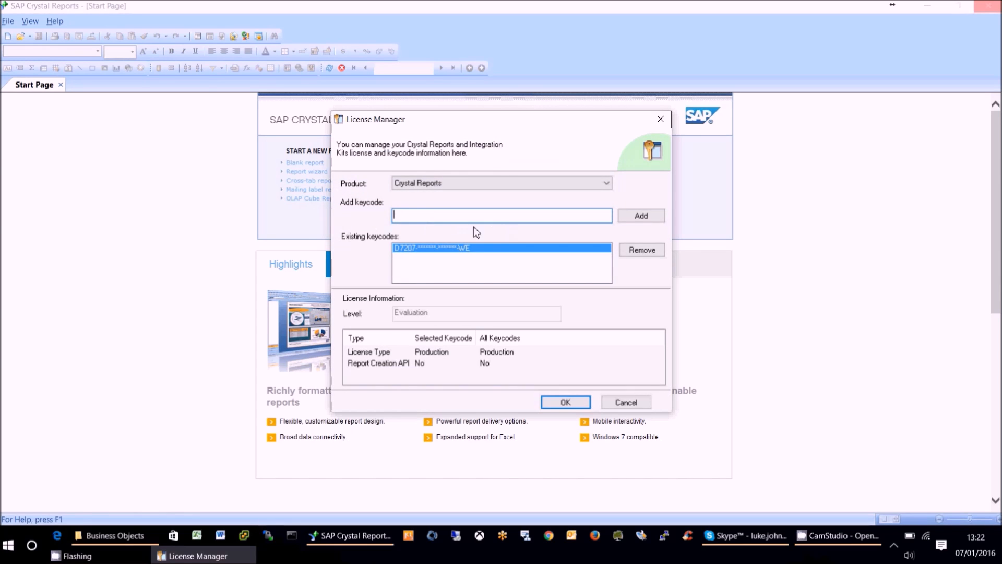
pyautogui.moveTo(518, 267)
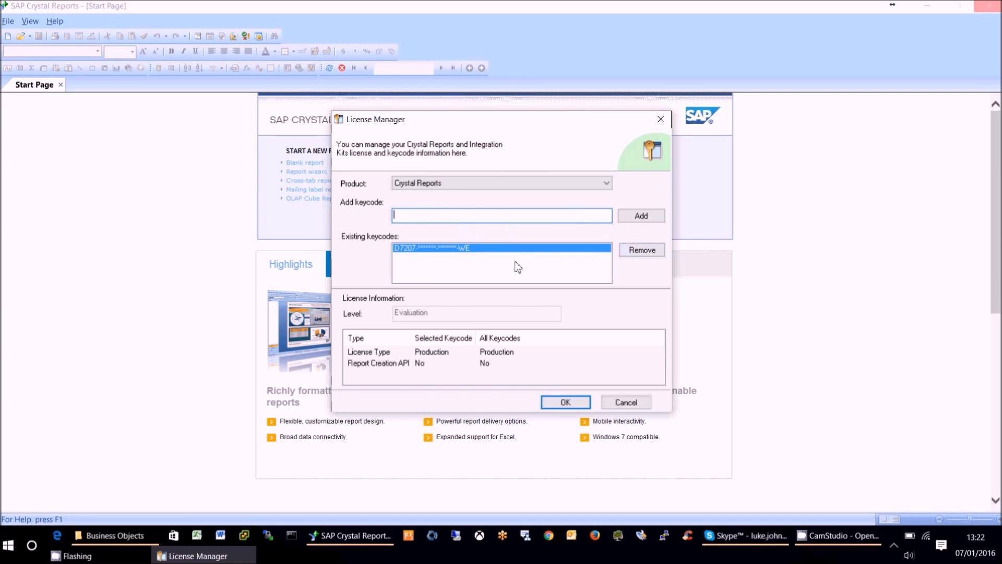
pyautogui.moveTo(589, 293)
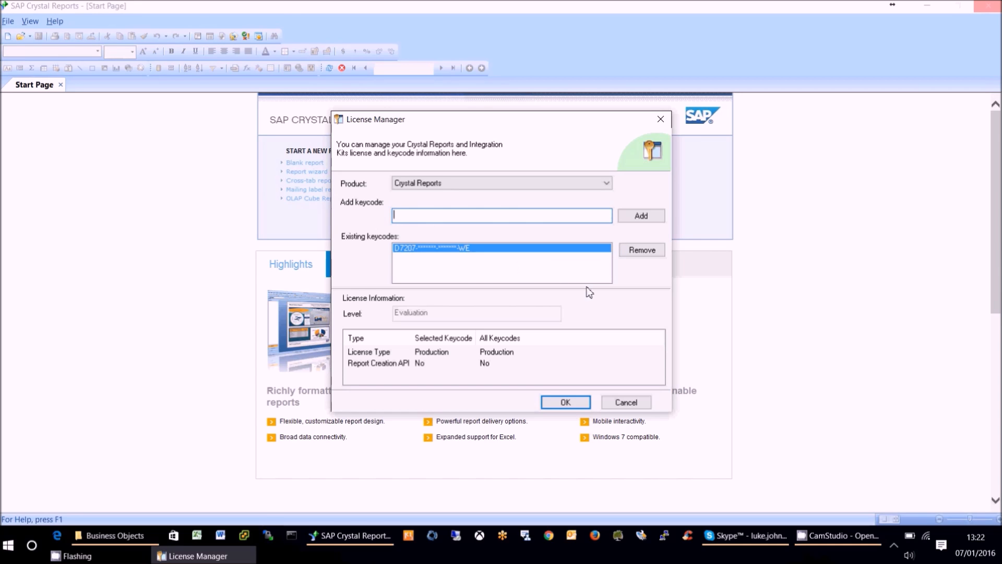
pyautogui.moveTo(643, 283)
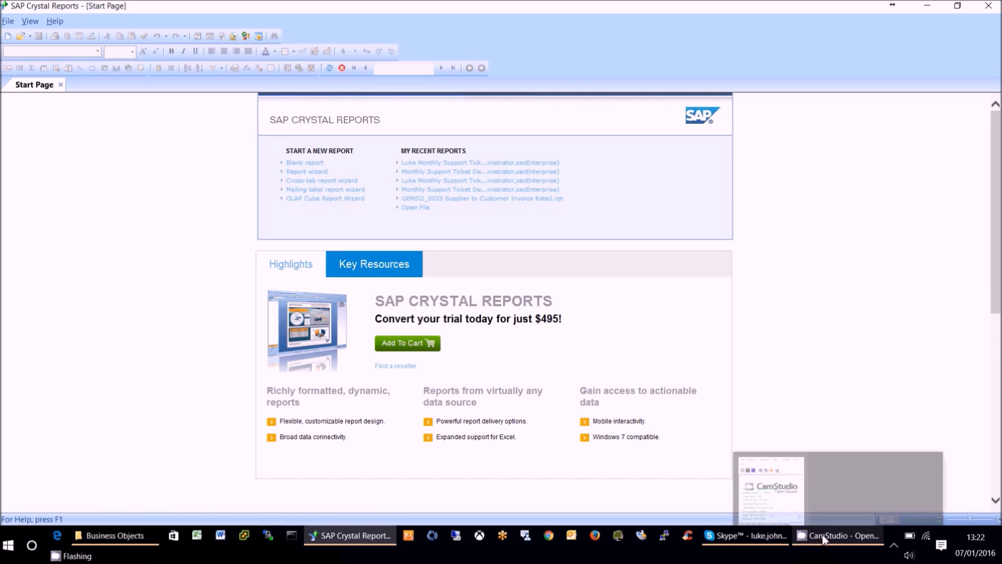
# - Dismiss the License Manager dialog to return to the Start Page
pyautogui.click(841, 536)
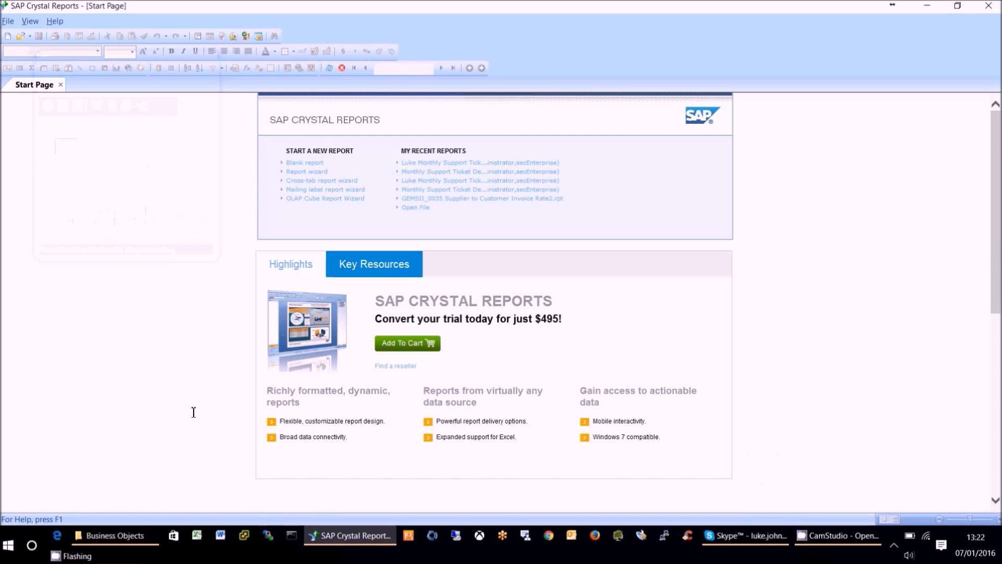
pyautogui.moveTo(516, 504)
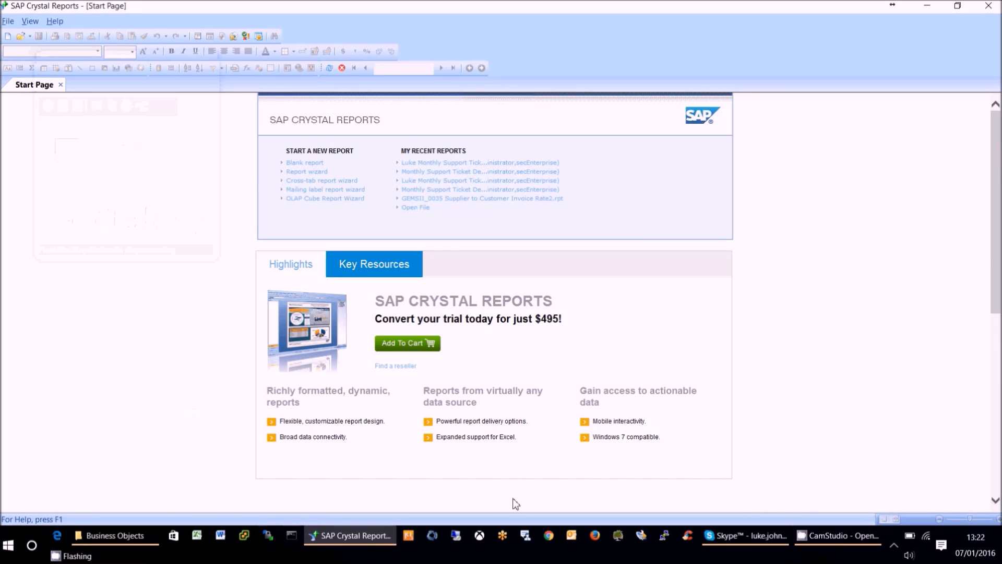